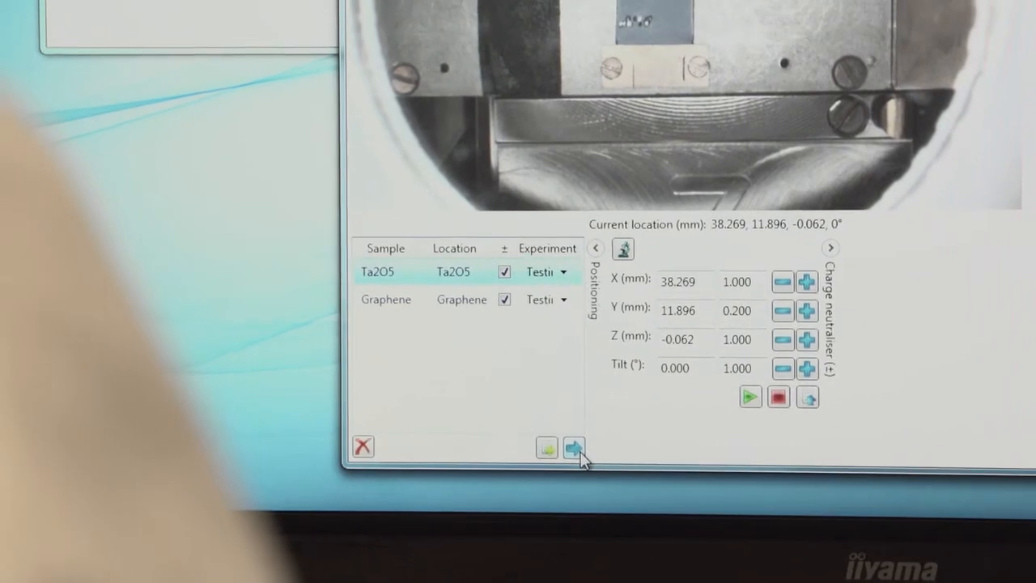
click(574, 446)
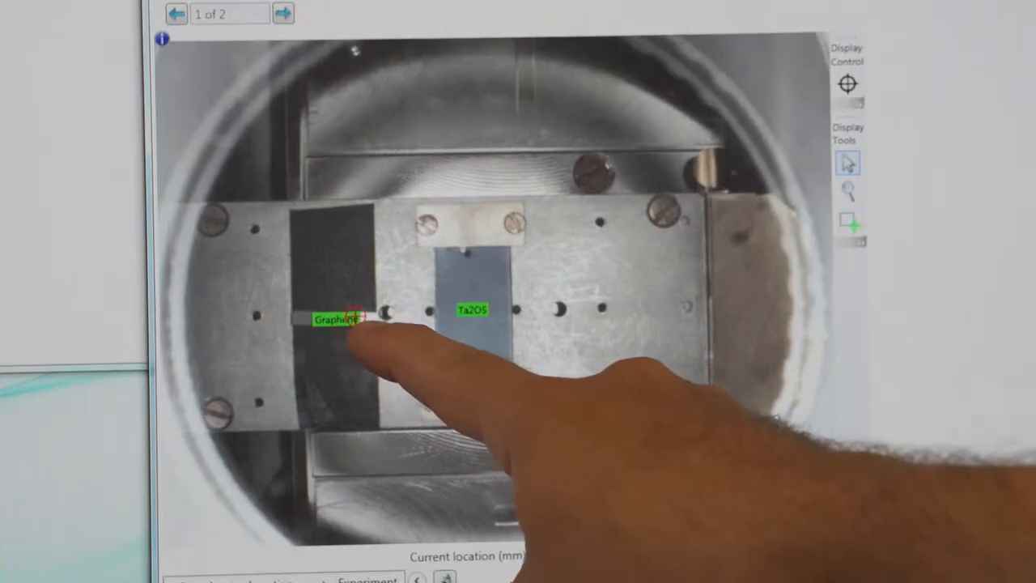